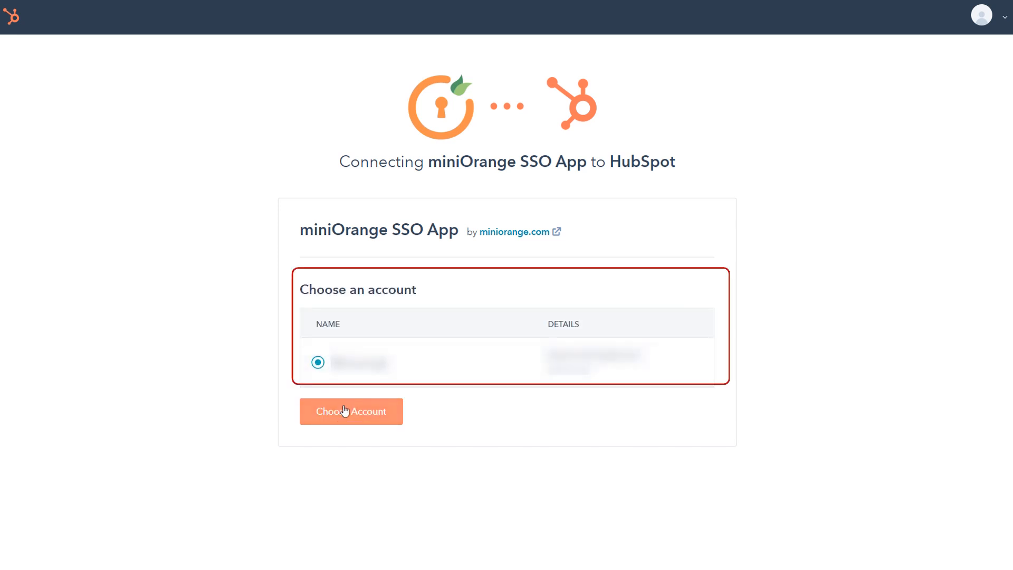
Authorize the miniOrange SSO App for the chosen HubSpot account despite the unverified-app warning.
{"action": "left_click", "coordinate": [351, 411]}
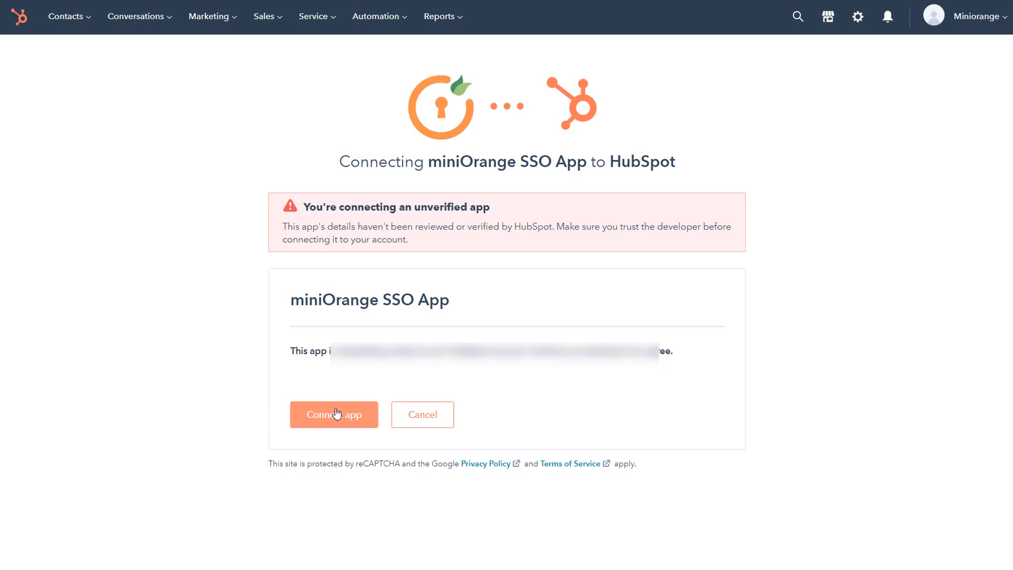
{"action": "left_click", "coordinate": [334, 415]}
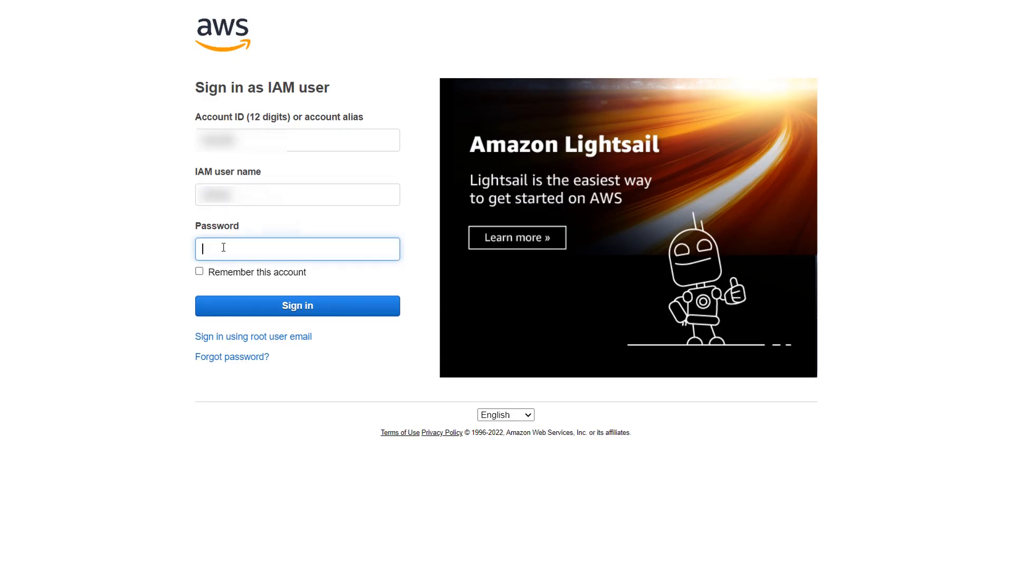
Sign in to the AWS Management Console and go to the Amazon Cognito service.
{"action": "left_click", "coordinate": [275, 305]}
{"action": "type", "text": "cognito"}
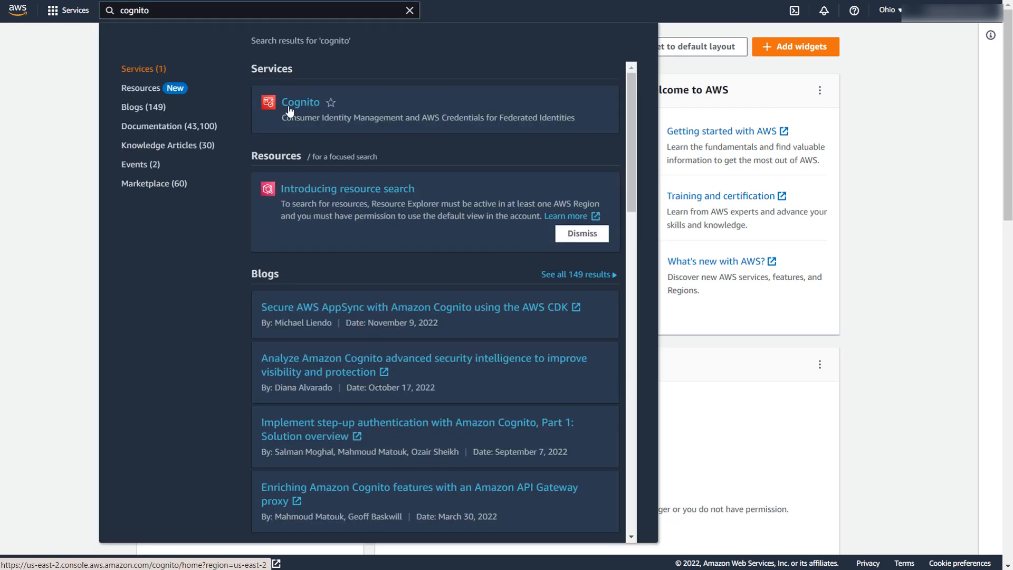
{"action": "left_click", "coordinate": [300, 102]}
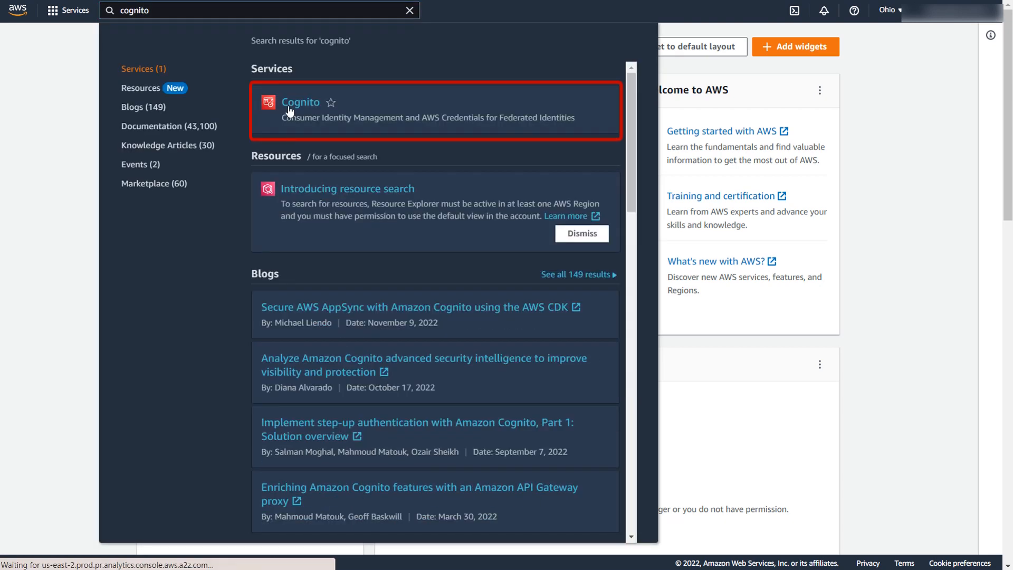
{"action": "left_click", "coordinate": [301, 102]}
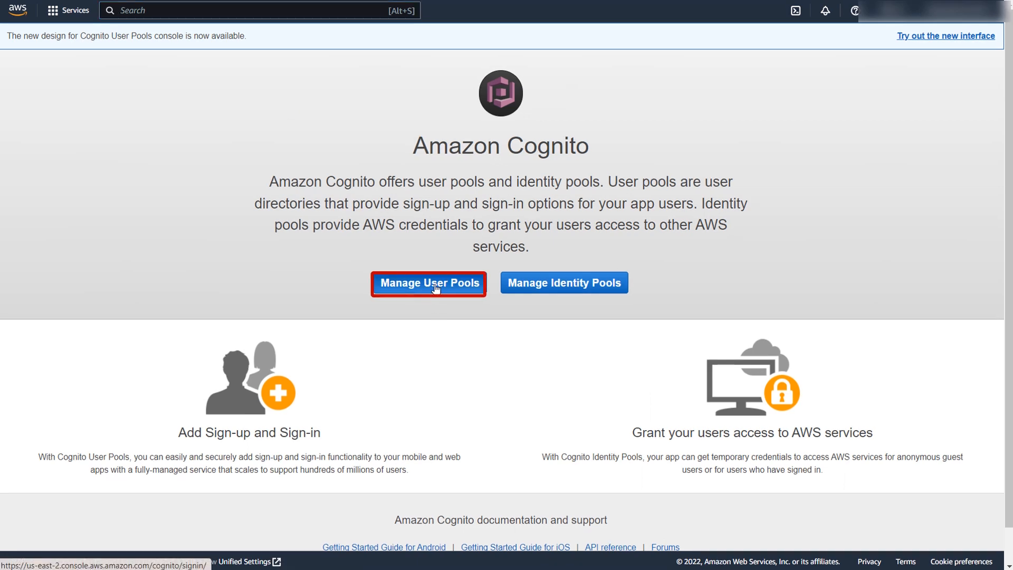
Start a new user pool named 'AWS Cognito for Hubspot' using the default settings.
{"action": "left_click", "coordinate": [429, 283]}
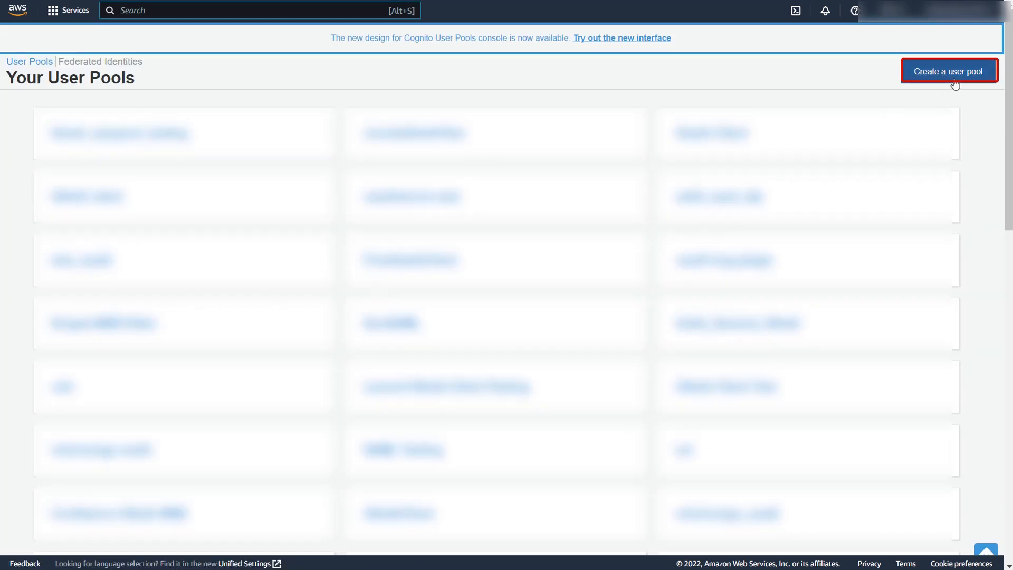
{"action": "left_click", "coordinate": [948, 71]}
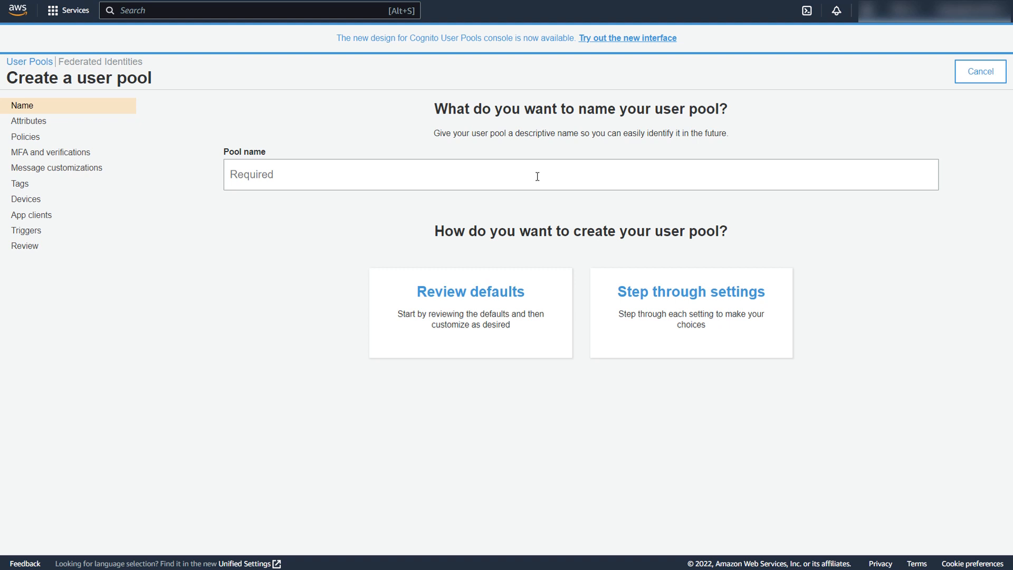
{"action": "type", "text": "AWS Cognito for"}
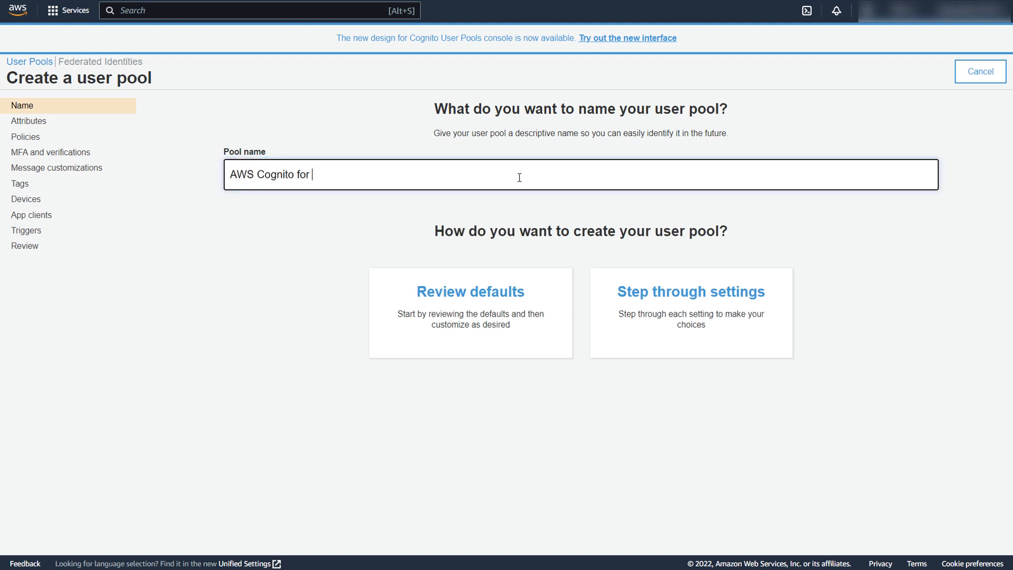
{"action": "left_click", "coordinate": [470, 291]}
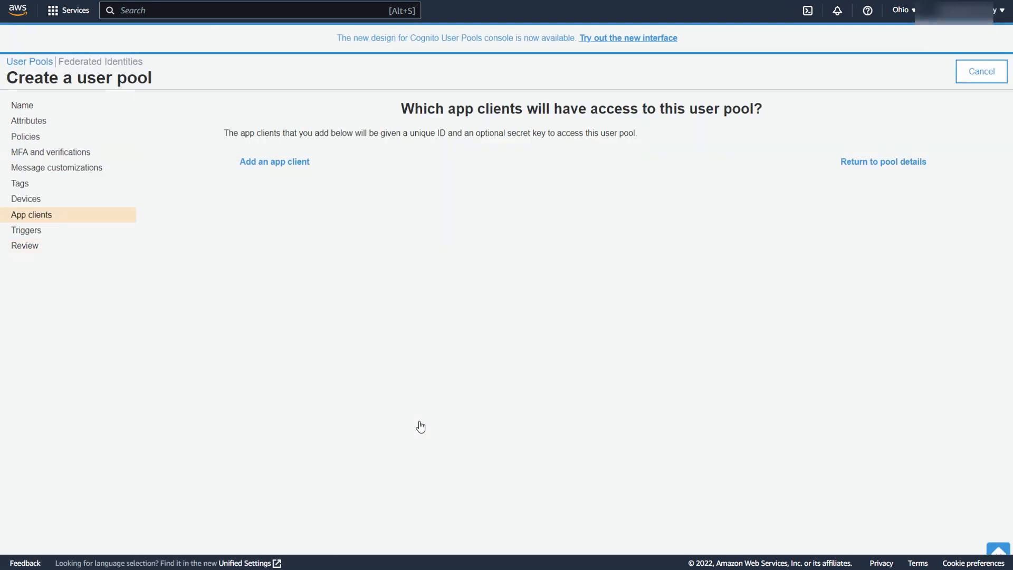
{"action": "mouse_move", "coordinate": [301, 168]}
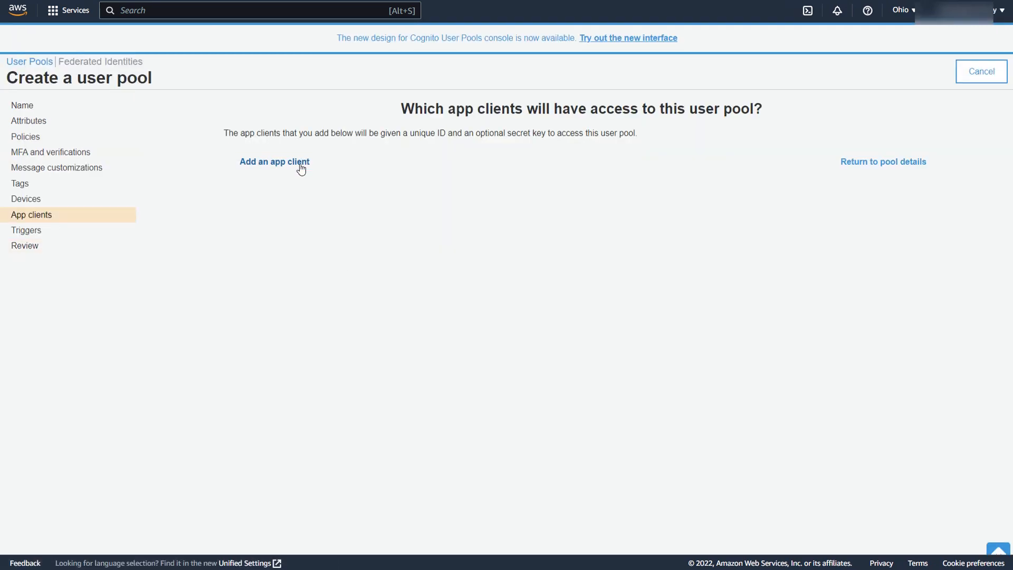
Add the Hubspot app client and create the user pool.
{"action": "left_click", "coordinate": [274, 162]}
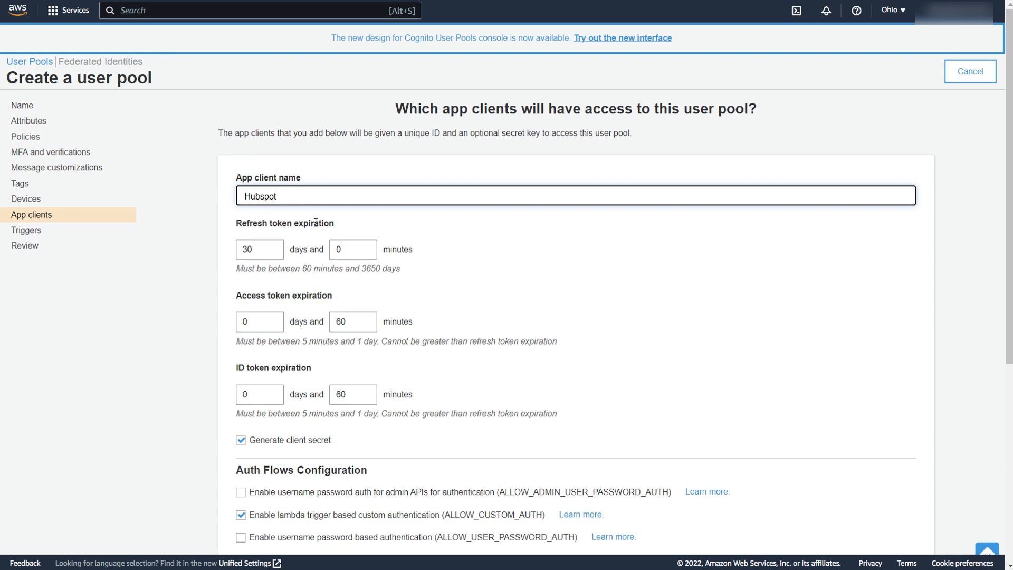
{"action": "scroll", "scroll_direction": "down", "scroll_amount": 3}
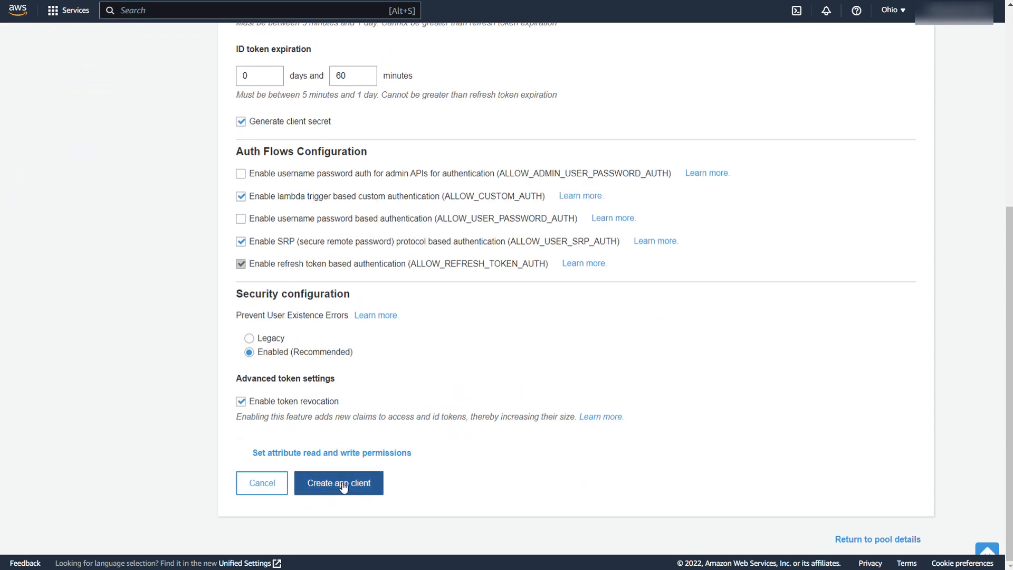
{"action": "left_click", "coordinate": [338, 483]}
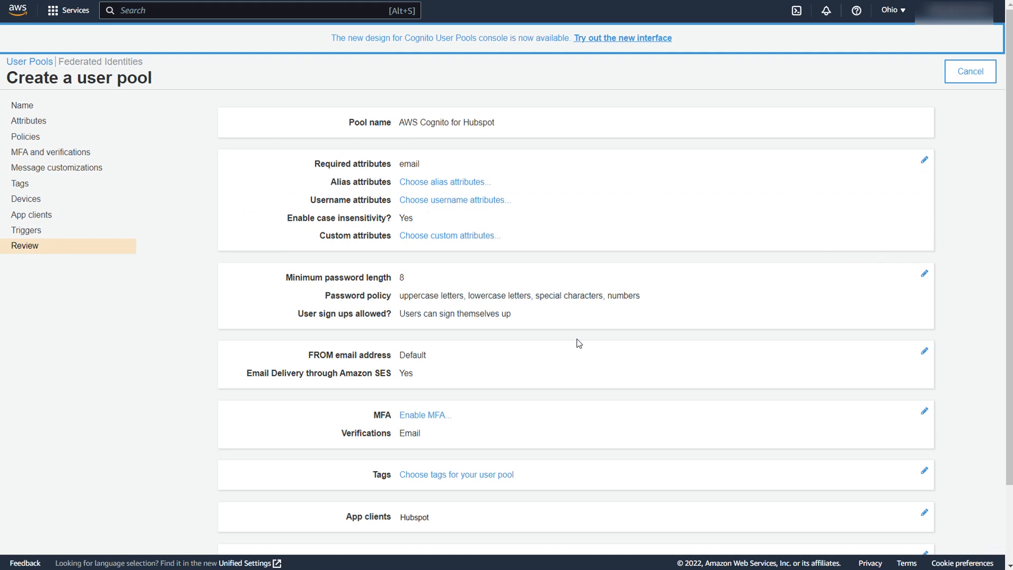
{"action": "scroll", "scroll_direction": "down", "scroll_amount": 3}
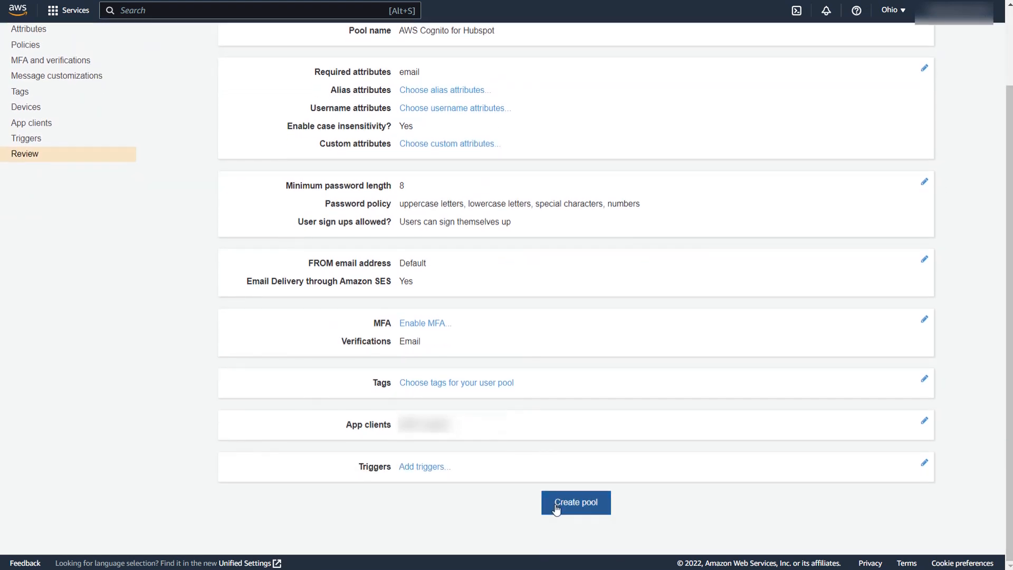
{"action": "left_click", "coordinate": [575, 502]}
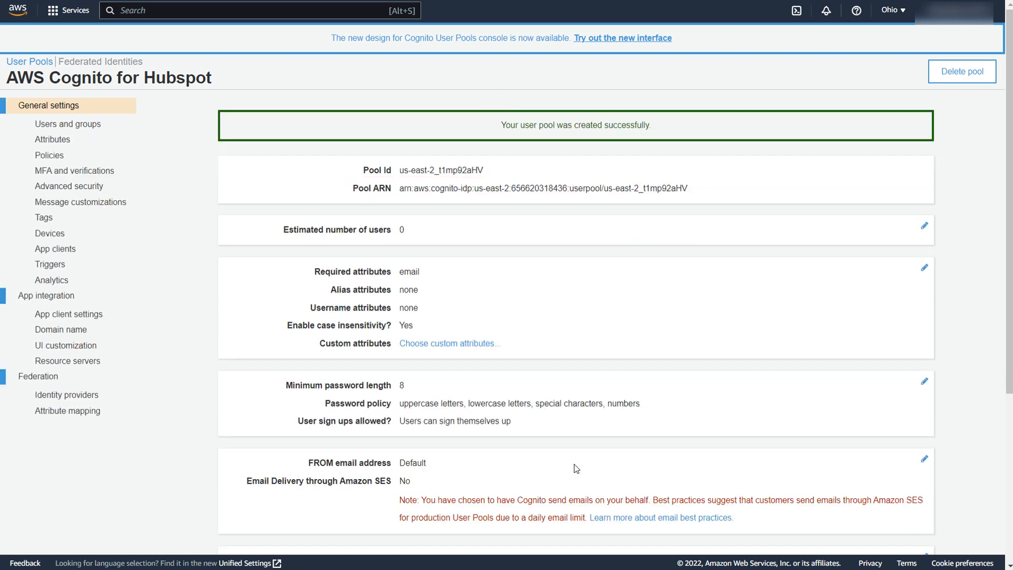
Enable the Cognito User Pool provider, callback URL, authorization code grant and email, openid, profile scopes.
{"action": "left_click", "coordinate": [67, 314]}
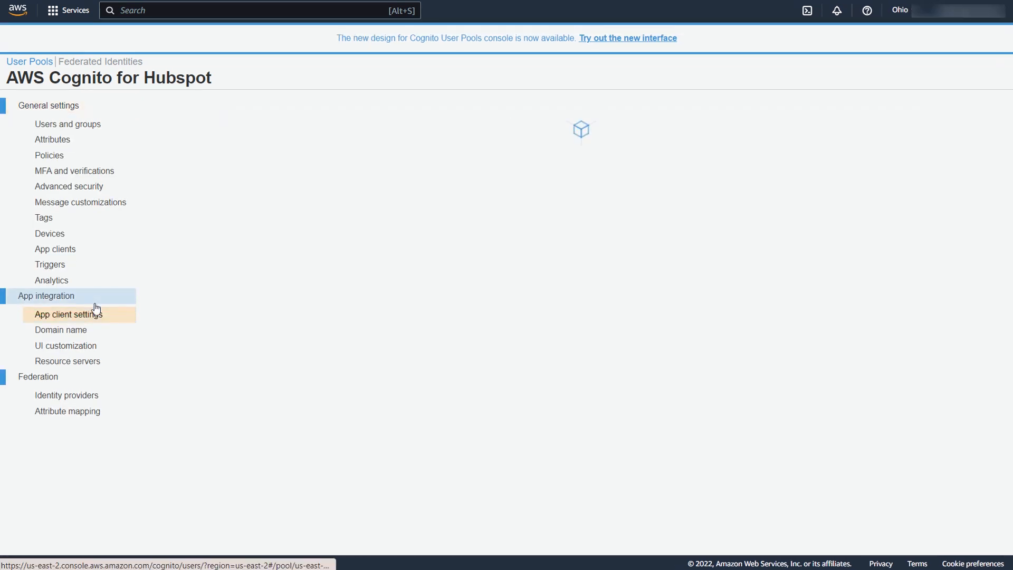
{"action": "left_click", "coordinate": [68, 314]}
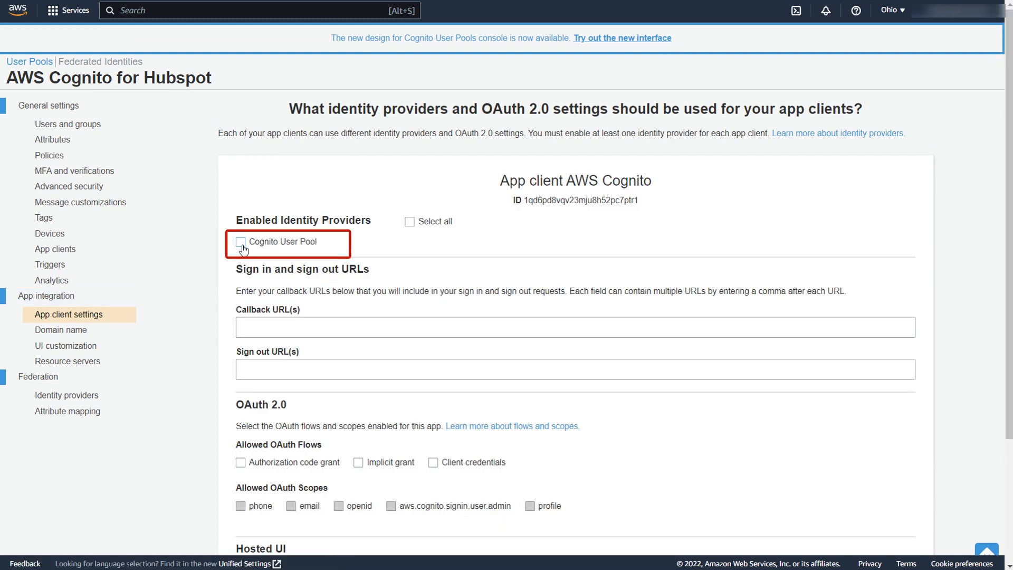
{"action": "left_click", "coordinate": [240, 240]}
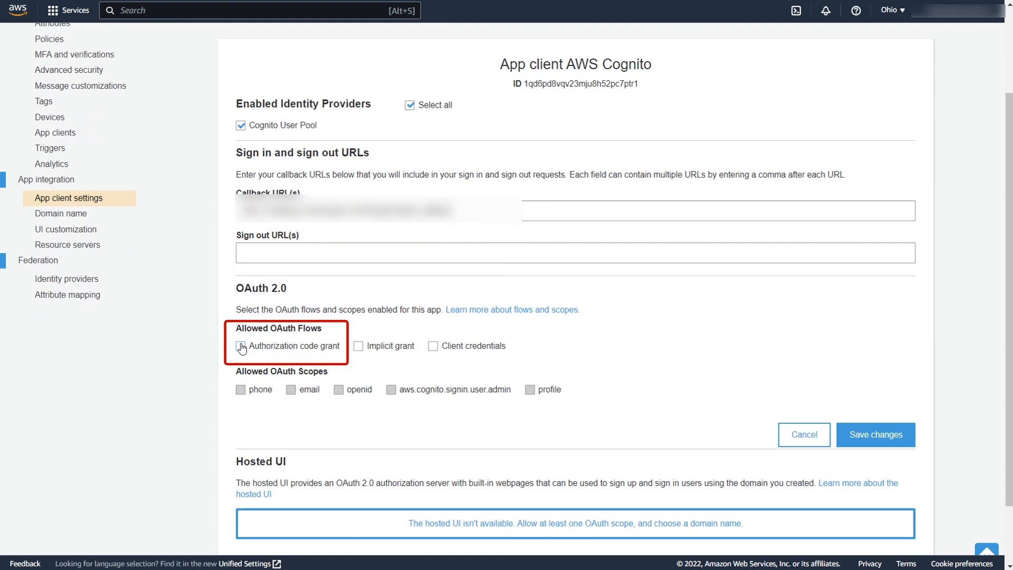
{"action": "left_click", "coordinate": [241, 346]}
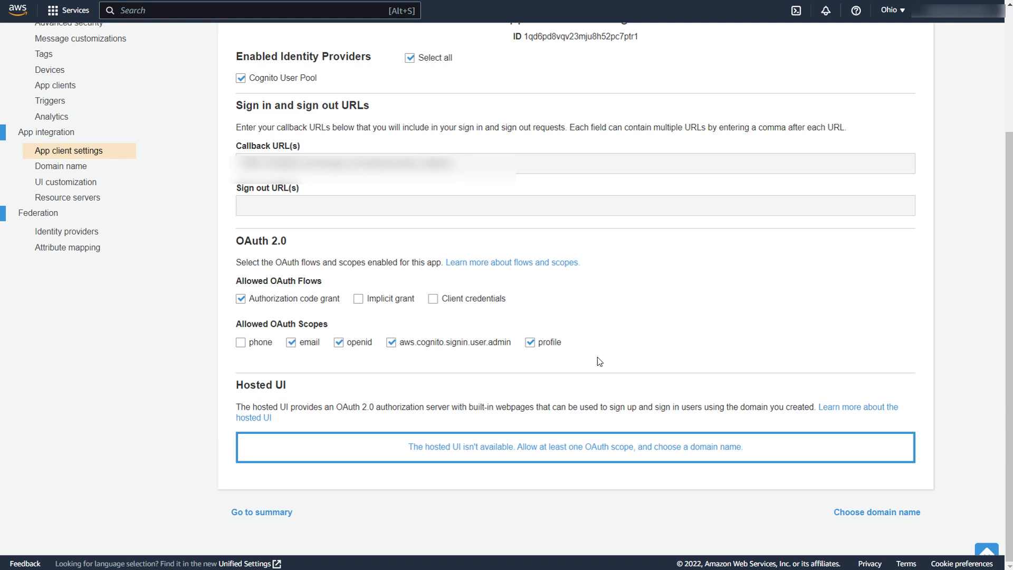
{"action": "left_click", "coordinate": [876, 511]}
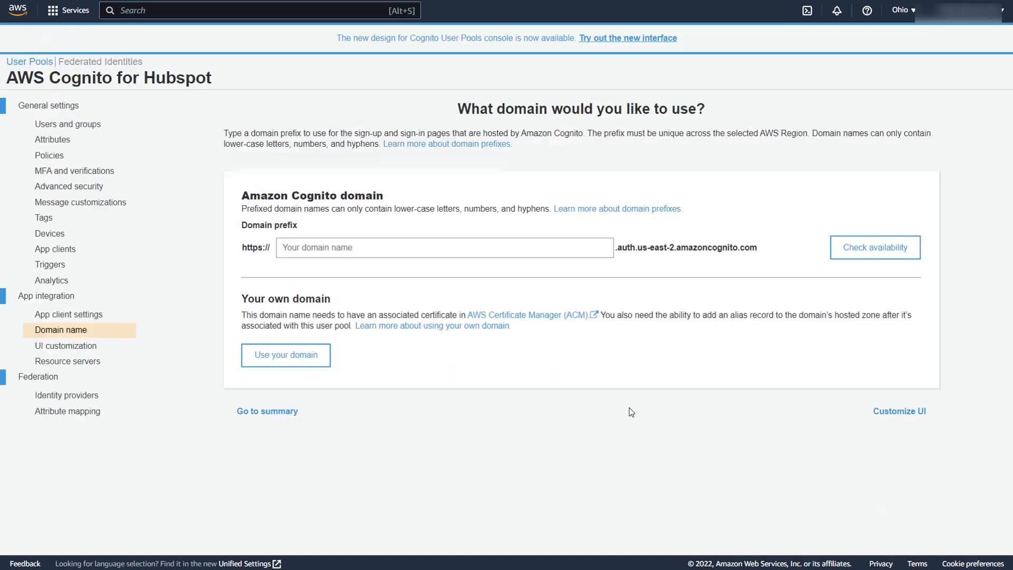
Enter a Cognito domain prefix, confirm it is available, and save it.
{"action": "left_click", "coordinate": [875, 247]}
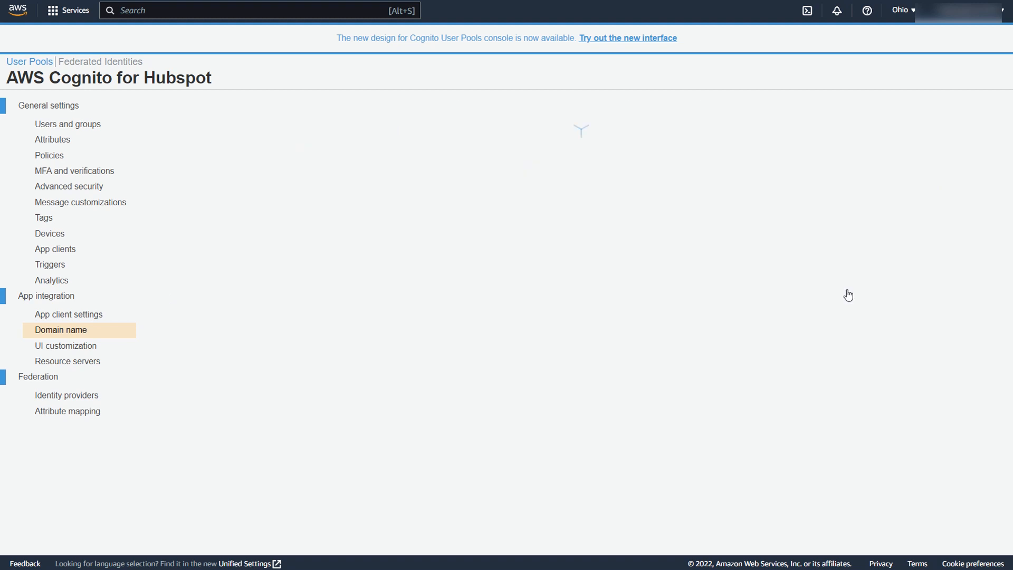
{"action": "left_click", "coordinate": [60, 330]}
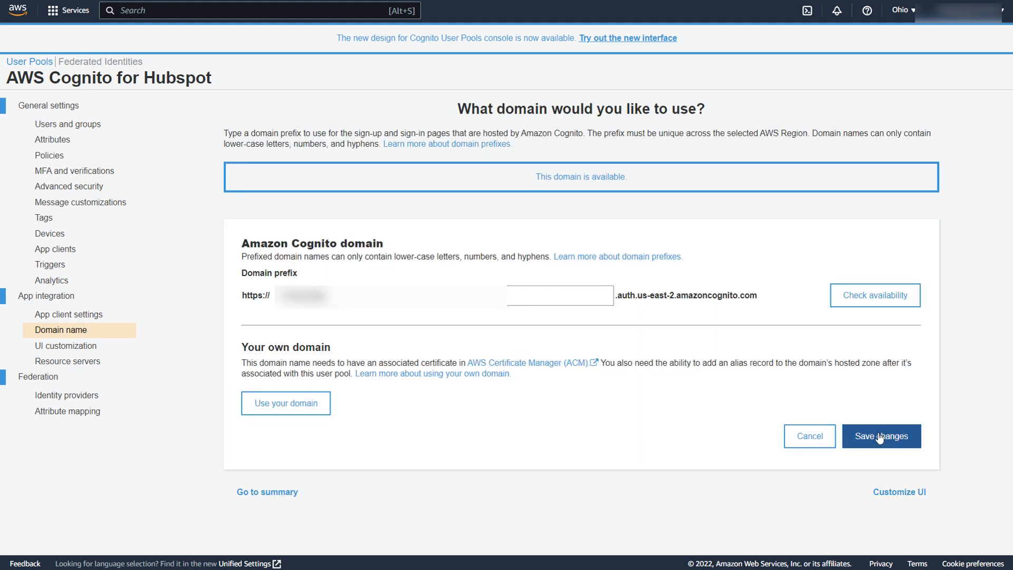
{"action": "left_click", "coordinate": [881, 436]}
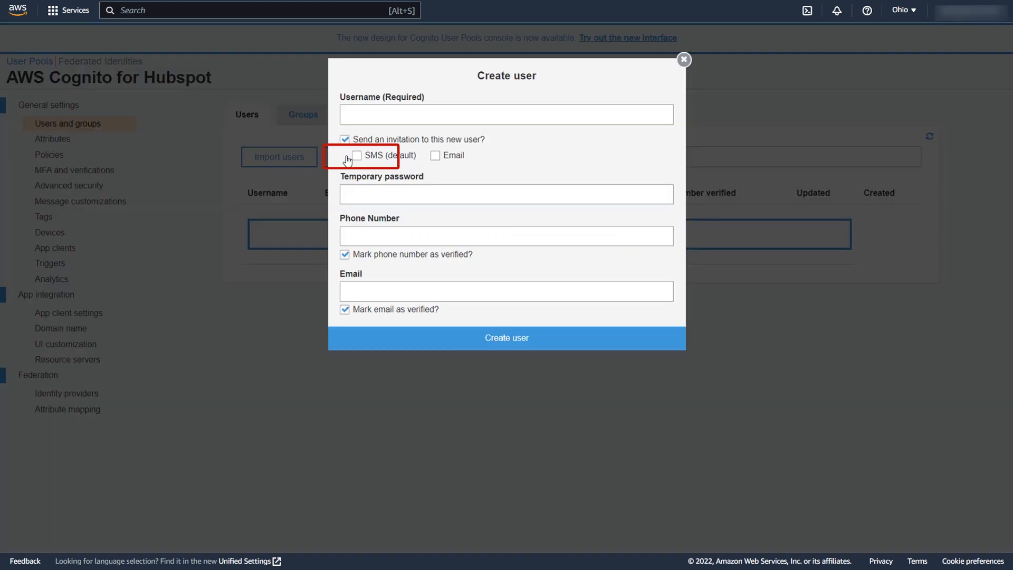
Create user 'jenny' with a temporary password and verified email, then show app client details.
{"action": "left_click", "coordinate": [506, 114]}
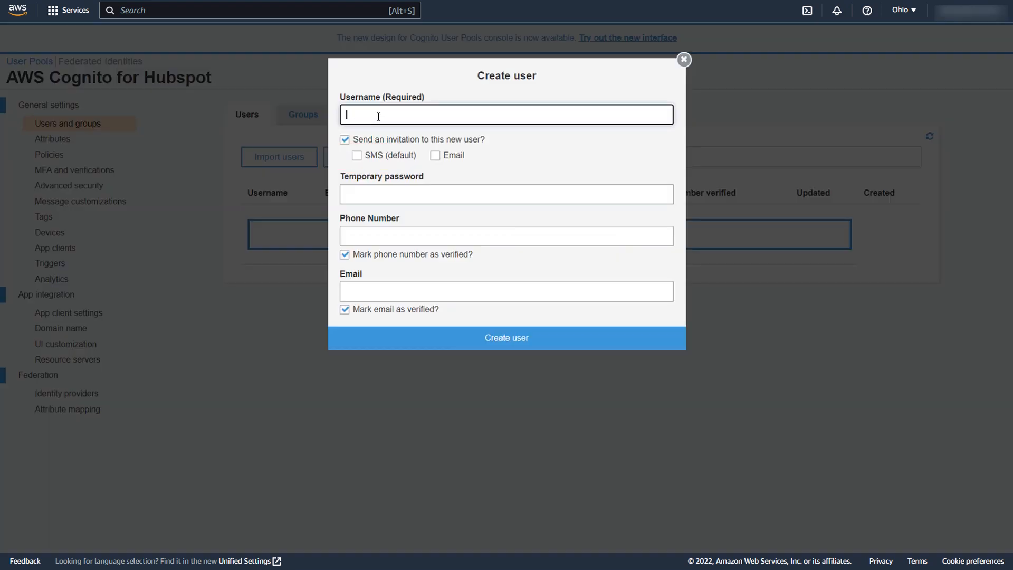
{"action": "type", "text": "jenny"}
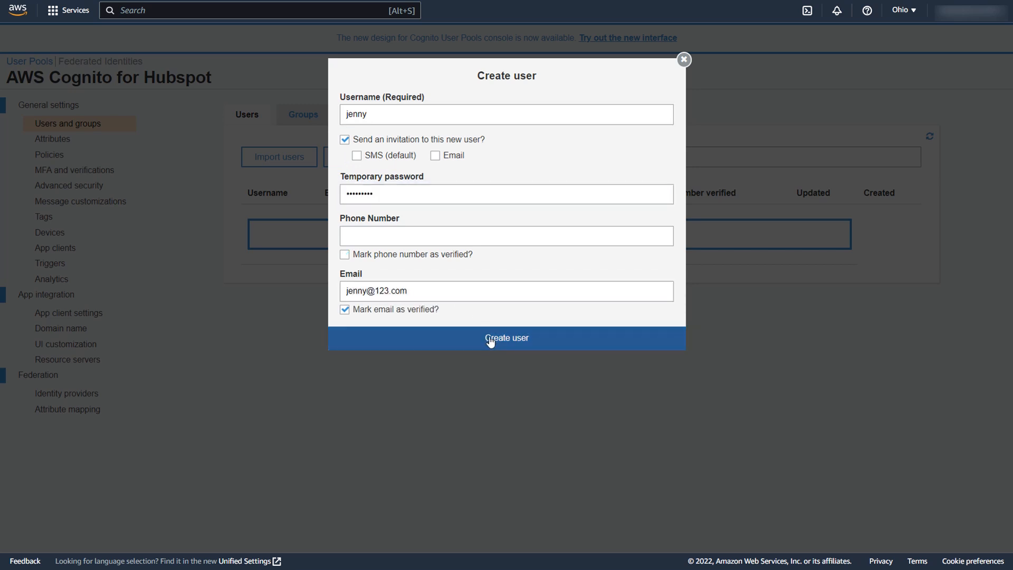
{"action": "left_click", "coordinate": [506, 338]}
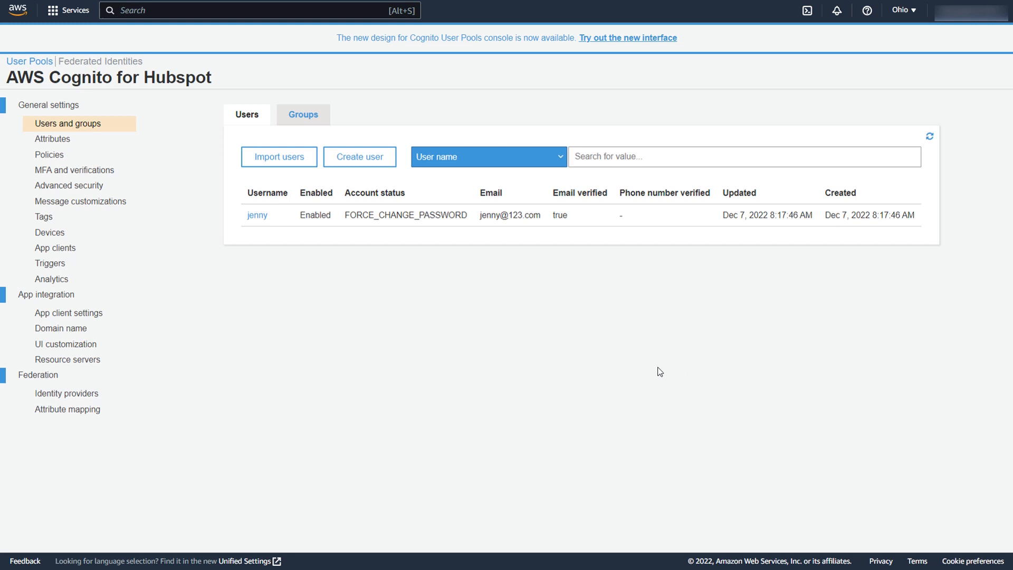
{"action": "left_click", "coordinate": [54, 248]}
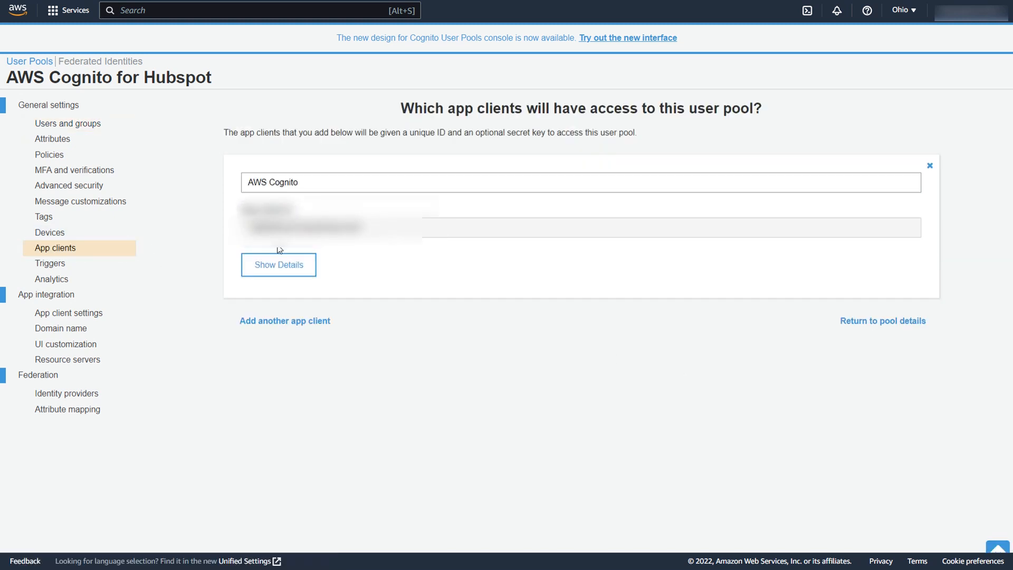
{"action": "left_click", "coordinate": [278, 264]}
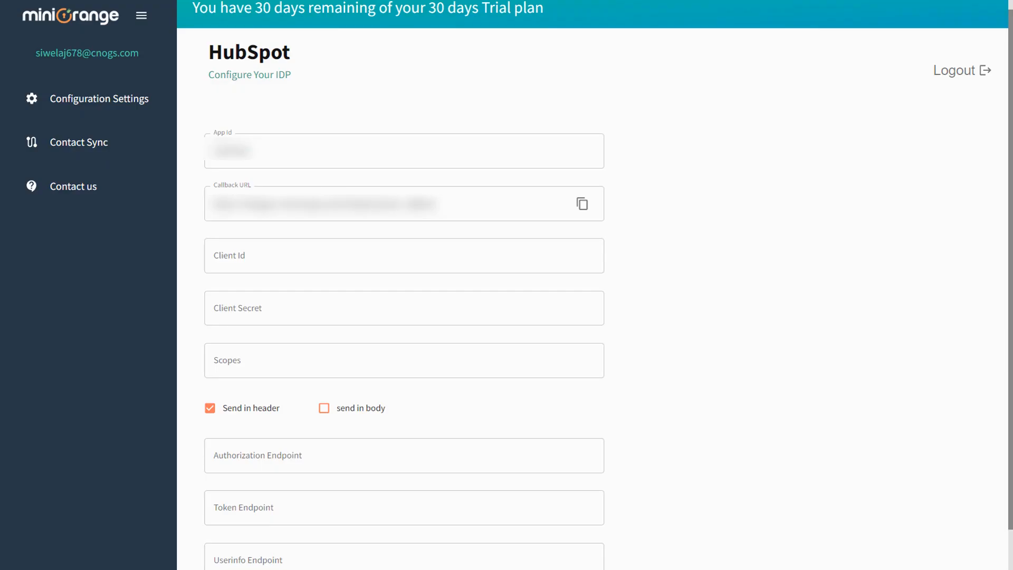
{"action": "mouse_move", "coordinate": [634, 270]}
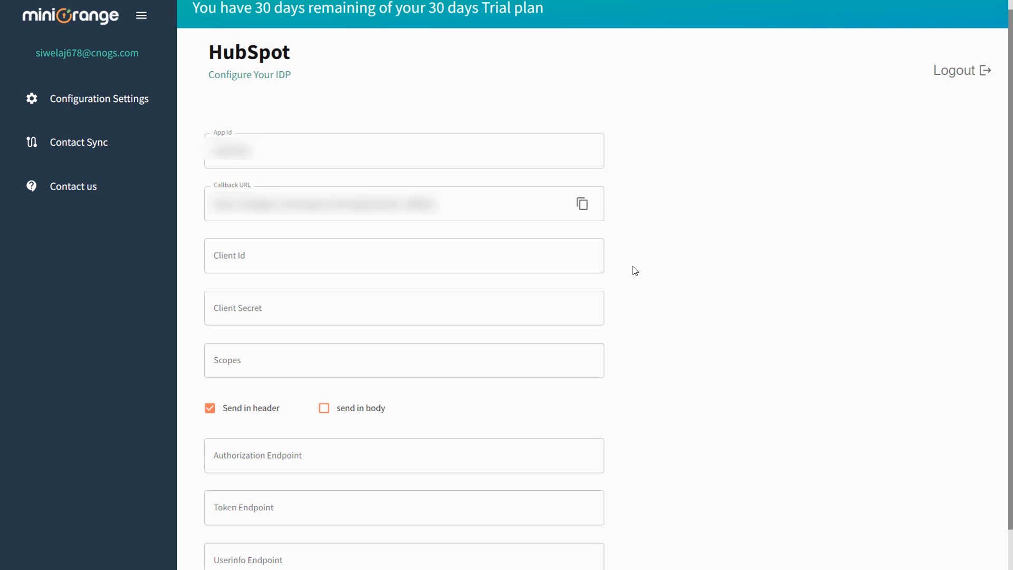
Enter client credentials, scope 'openid', send-in-body credentials and the Cognito OAuth endpoints, then save.
{"action": "left_click", "coordinate": [424, 256]}
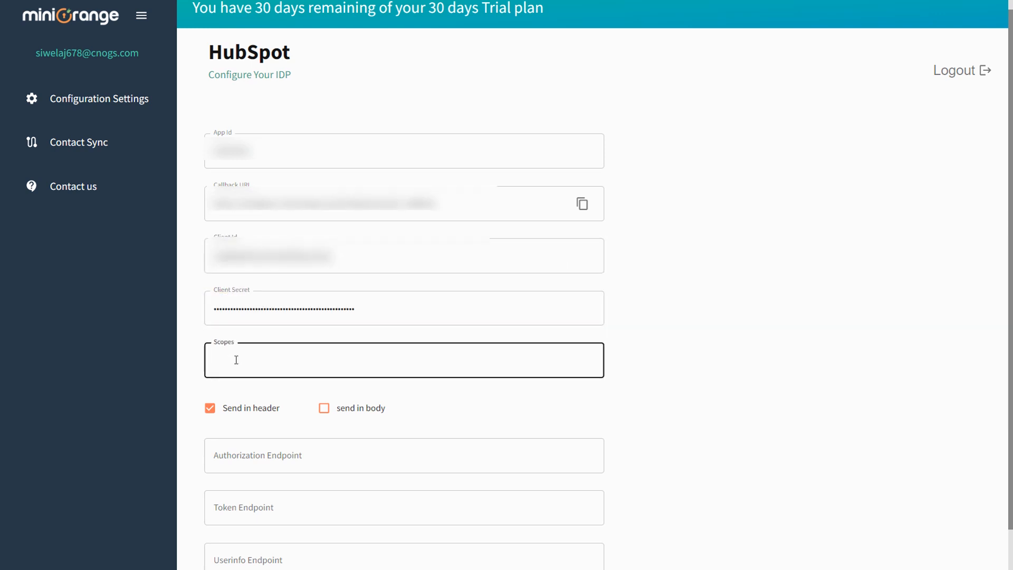
{"action": "type", "text": "openid"}
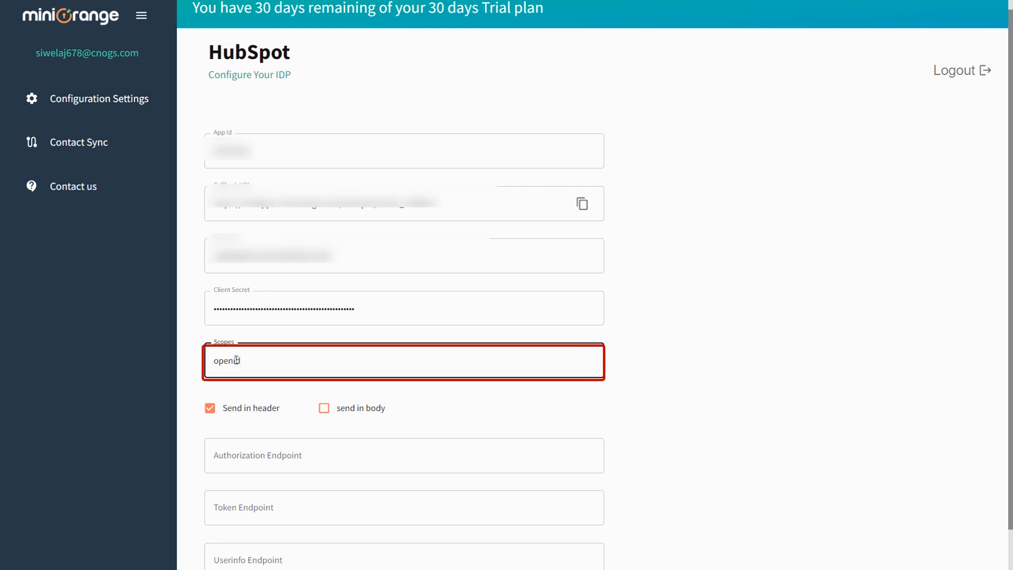
{"action": "scroll", "scroll_direction": "down", "scroll_amount": 3}
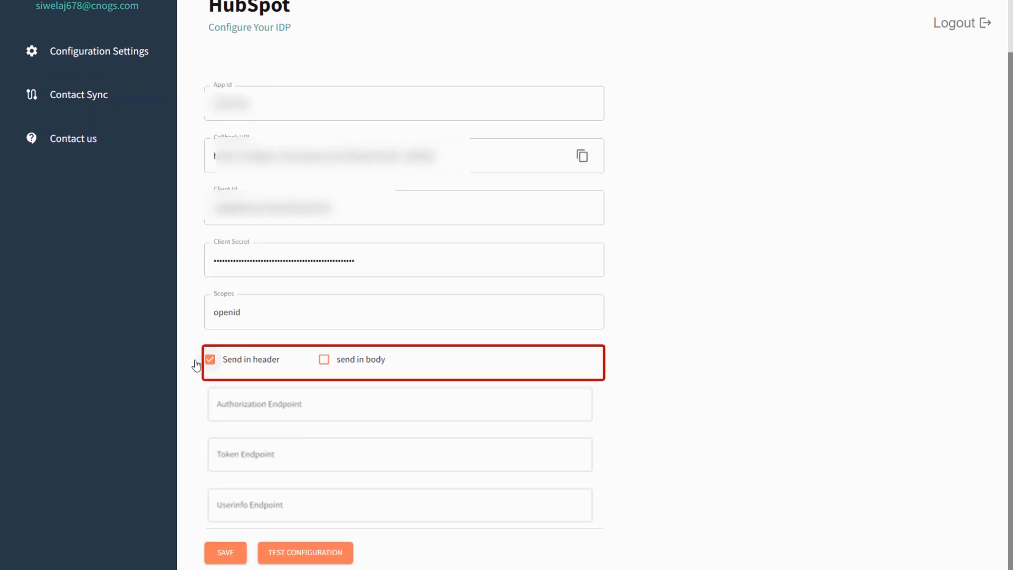
{"action": "left_click", "coordinate": [209, 359]}
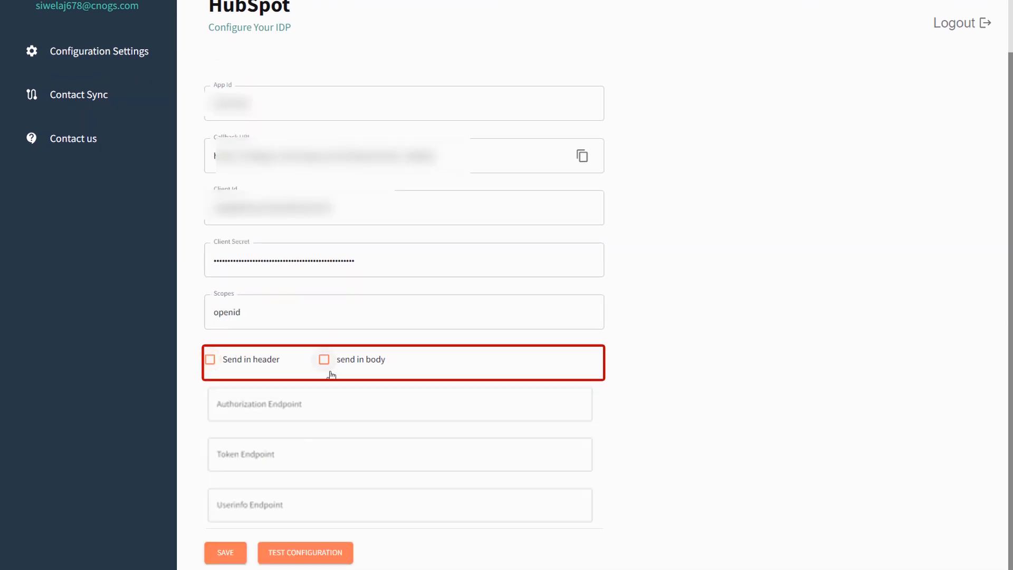
{"action": "left_click", "coordinate": [323, 359]}
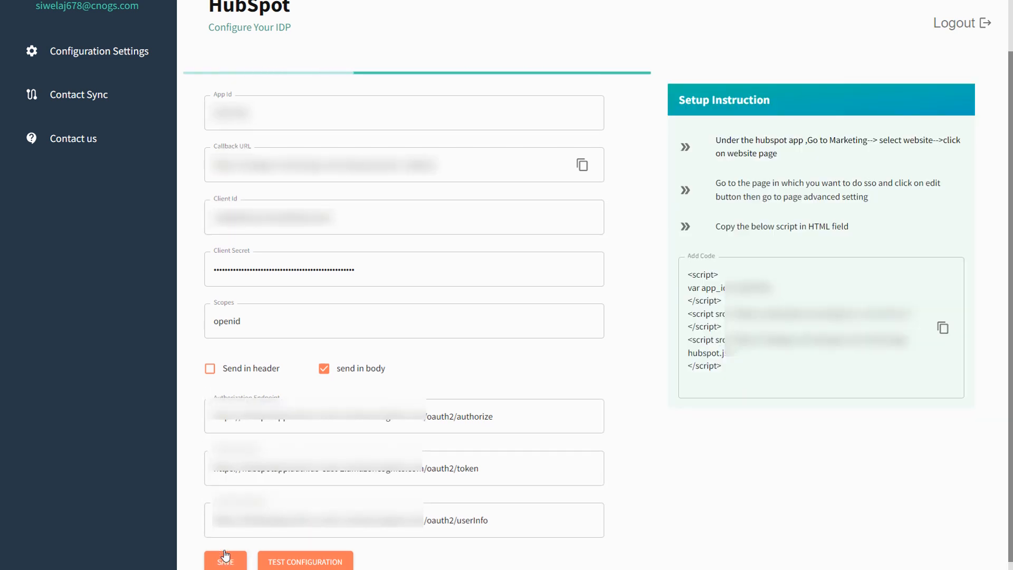
{"action": "left_click", "coordinate": [225, 560]}
{"action": "type", "text": "jenny@"}
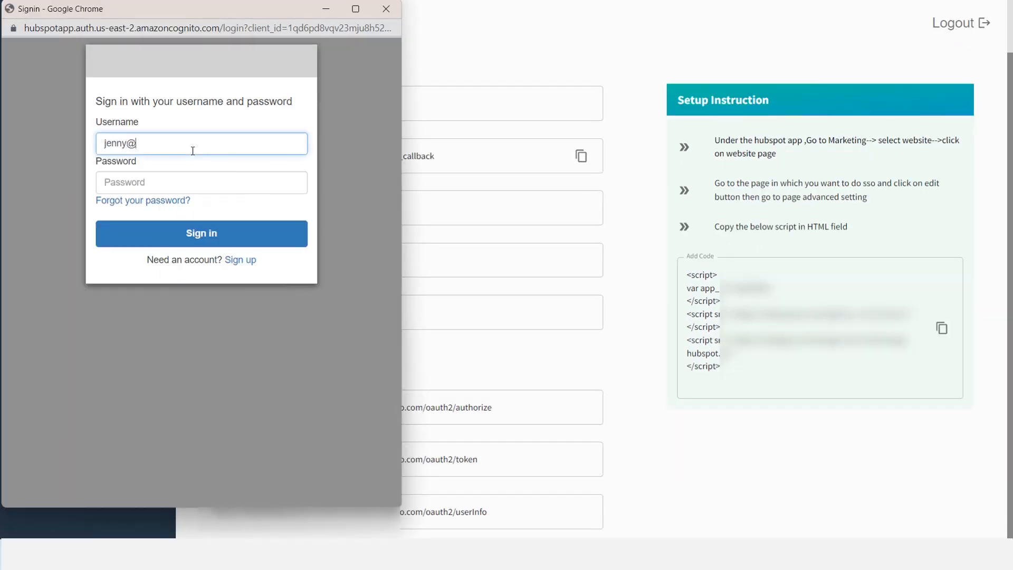
Test the configuration by signing in as Cognito user jenny and review the setup script.
{"action": "left_click", "coordinate": [201, 233]}
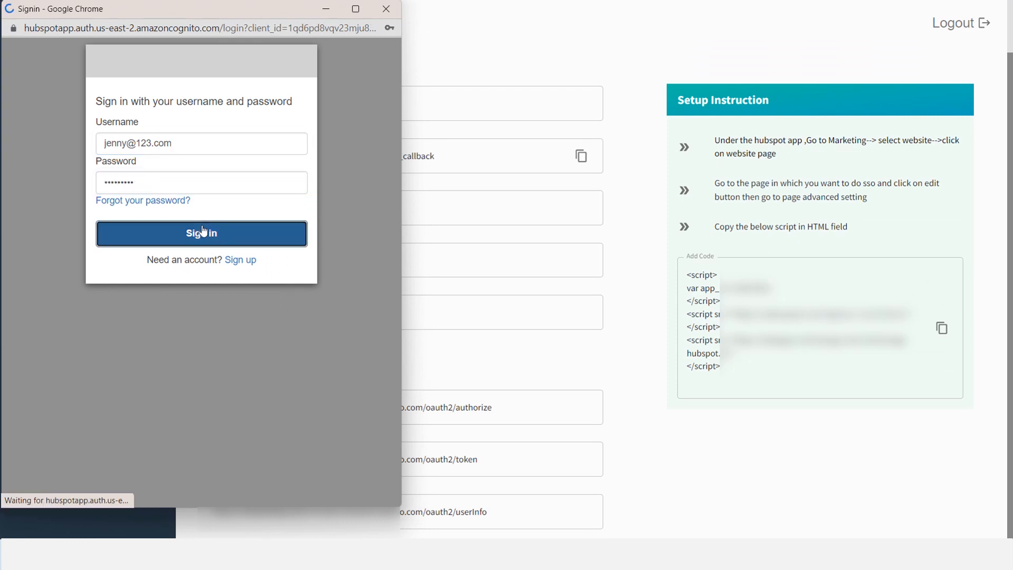
{"action": "left_click", "coordinate": [201, 234]}
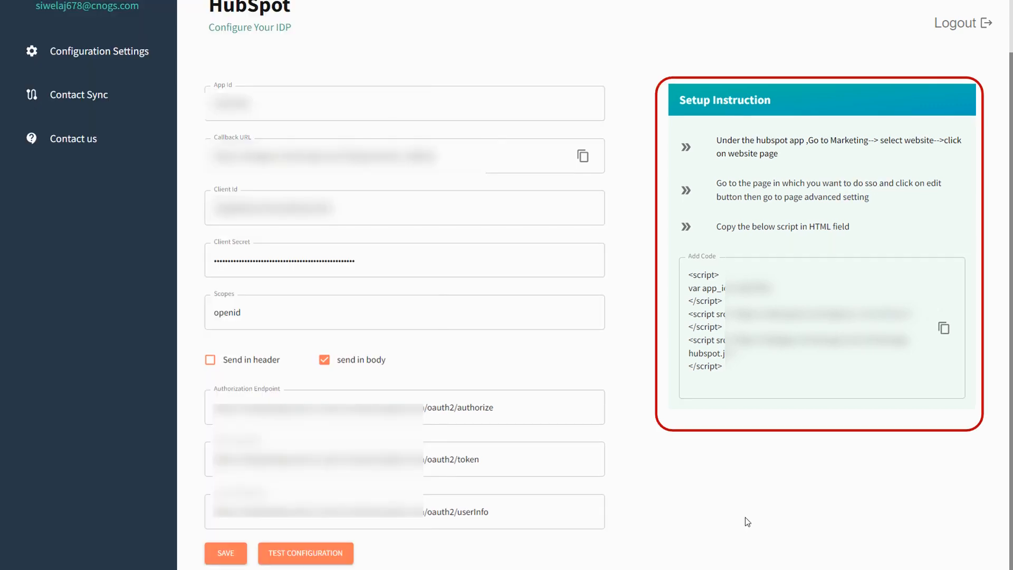
{"action": "left_click", "coordinate": [944, 328]}
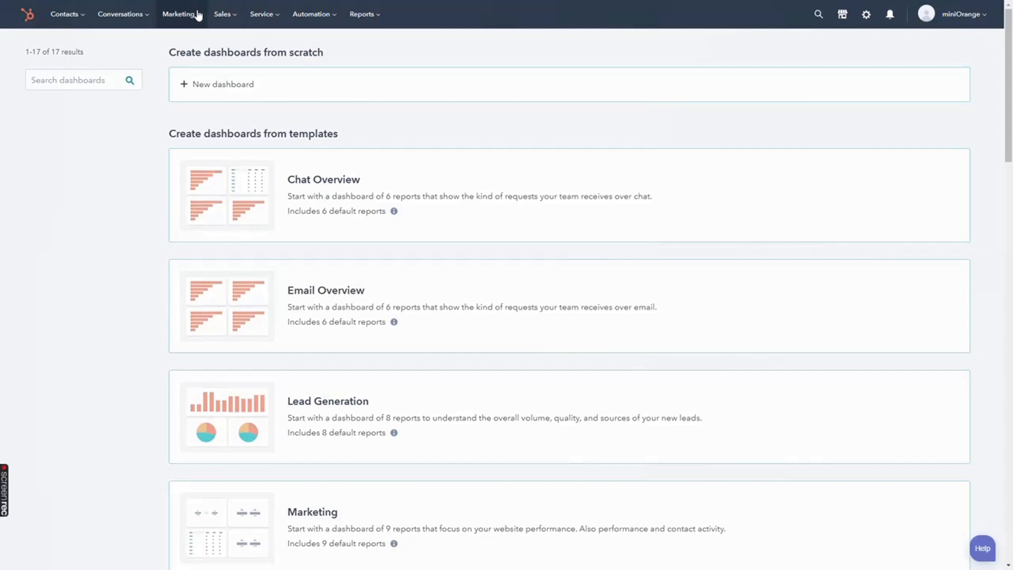
Add the SSO code to the 'testing' landing page's Head HTML and publish the update.
{"action": "left_click", "coordinate": [183, 14]}
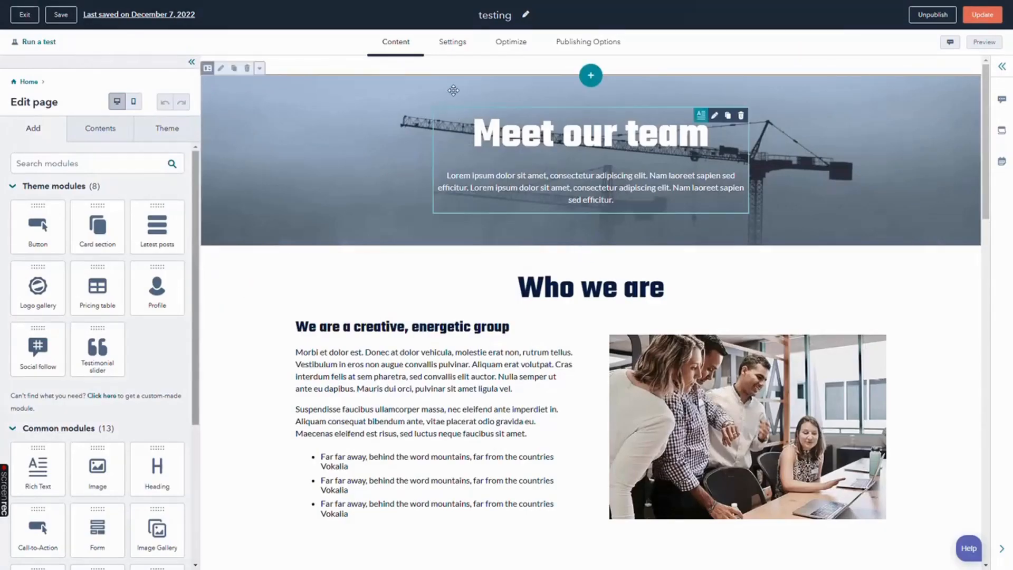
{"action": "left_click", "coordinate": [452, 42]}
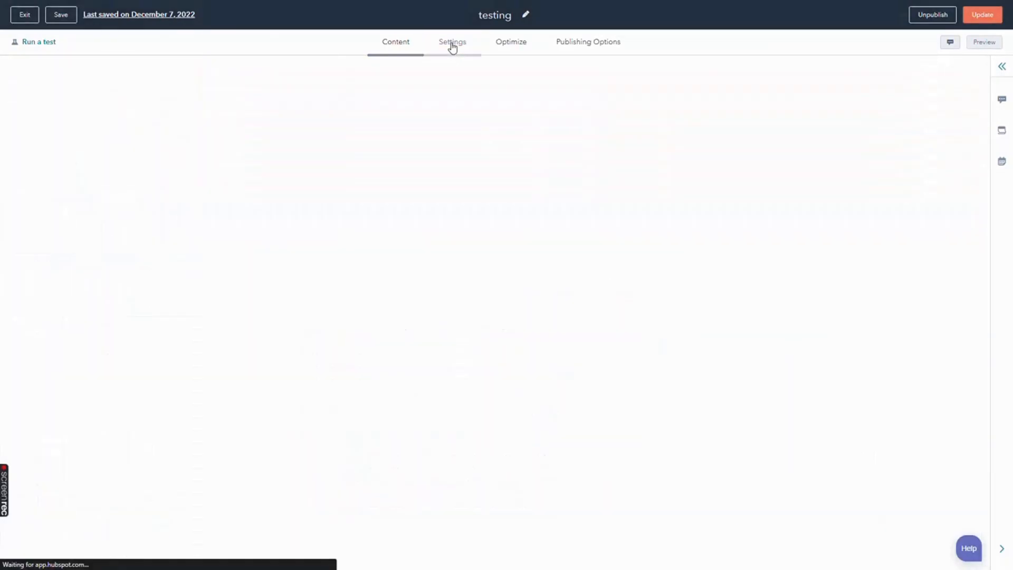
{"action": "left_click", "coordinate": [452, 41]}
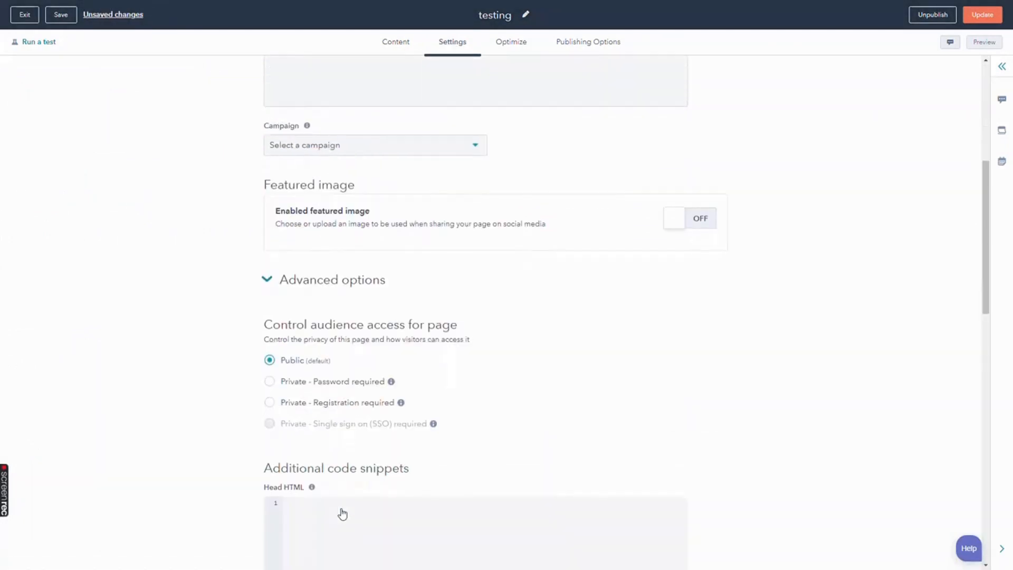
{"action": "scroll", "scroll_direction": "down", "scroll_amount": 3}
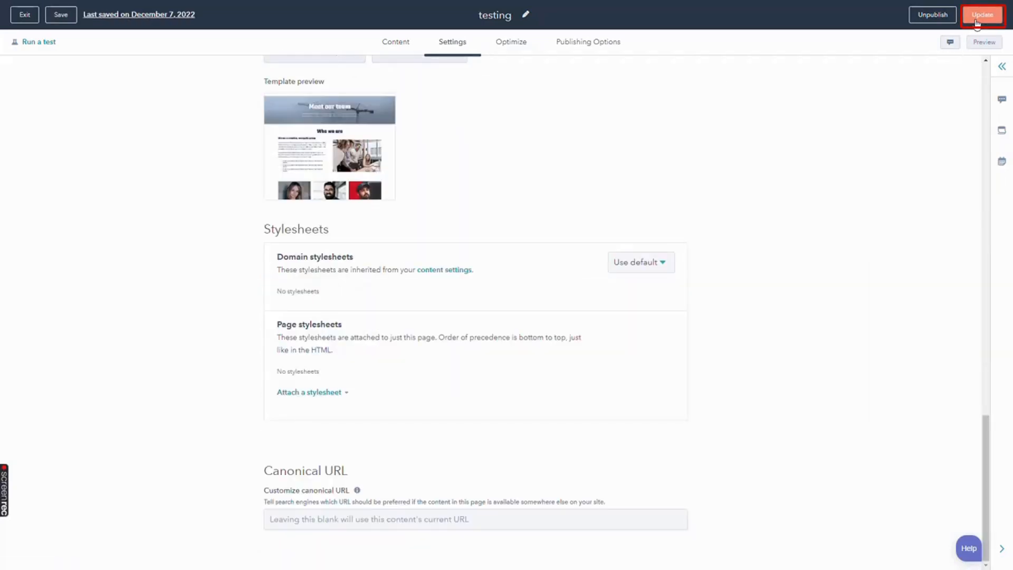
{"action": "left_click", "coordinate": [980, 14]}
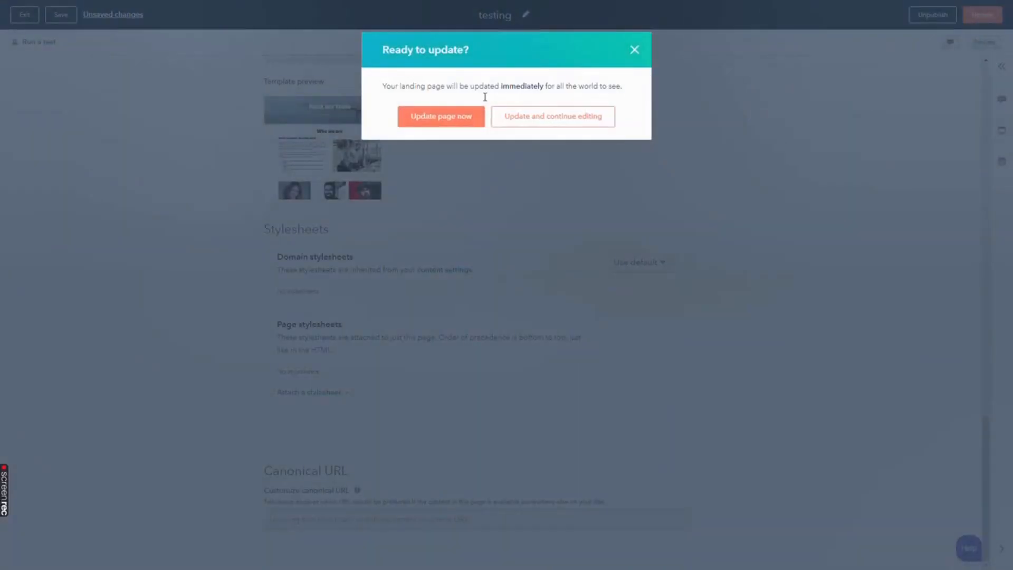
{"action": "left_click", "coordinate": [441, 116]}
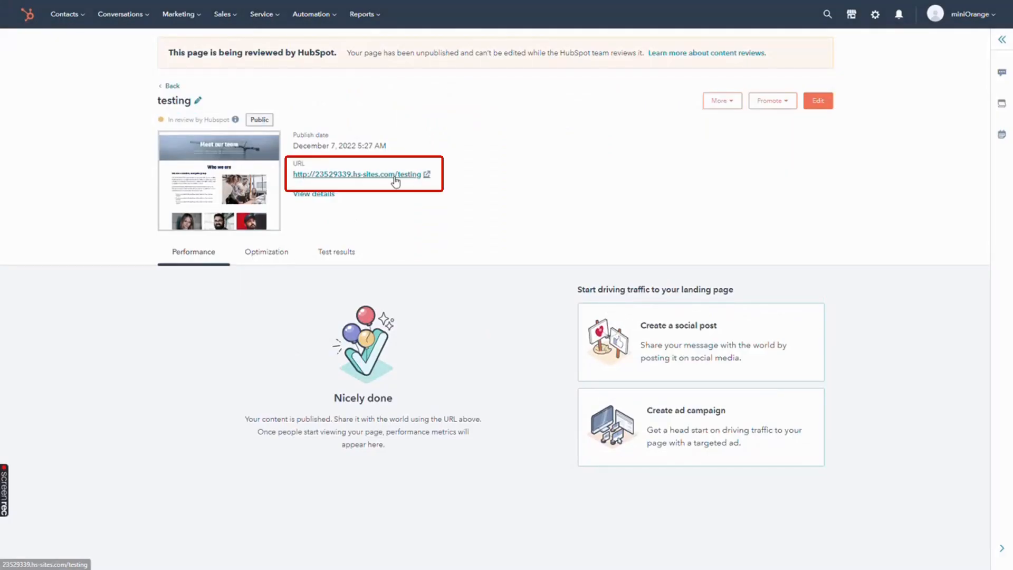
Open the live 'testing' page URL and sign in as jenny to reach Meet our team.
{"action": "left_click", "coordinate": [352, 174]}
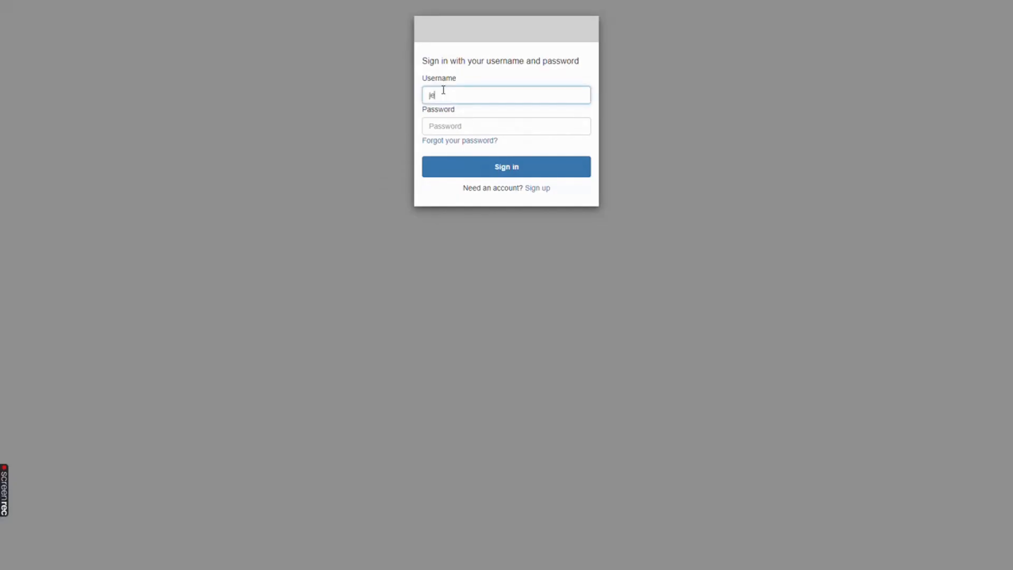
{"action": "left_click", "coordinate": [506, 126]}
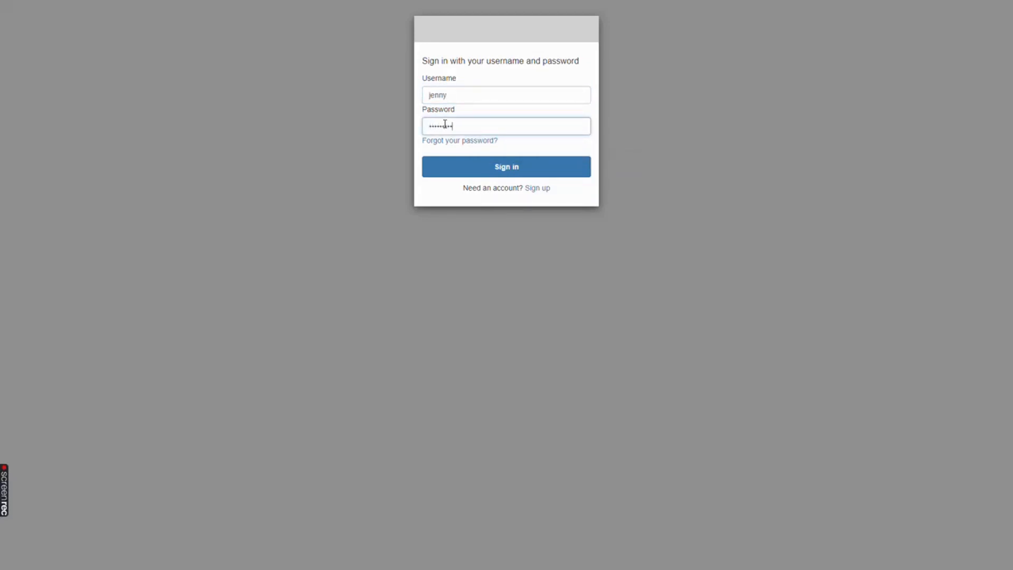
{"action": "left_click", "coordinate": [506, 166]}
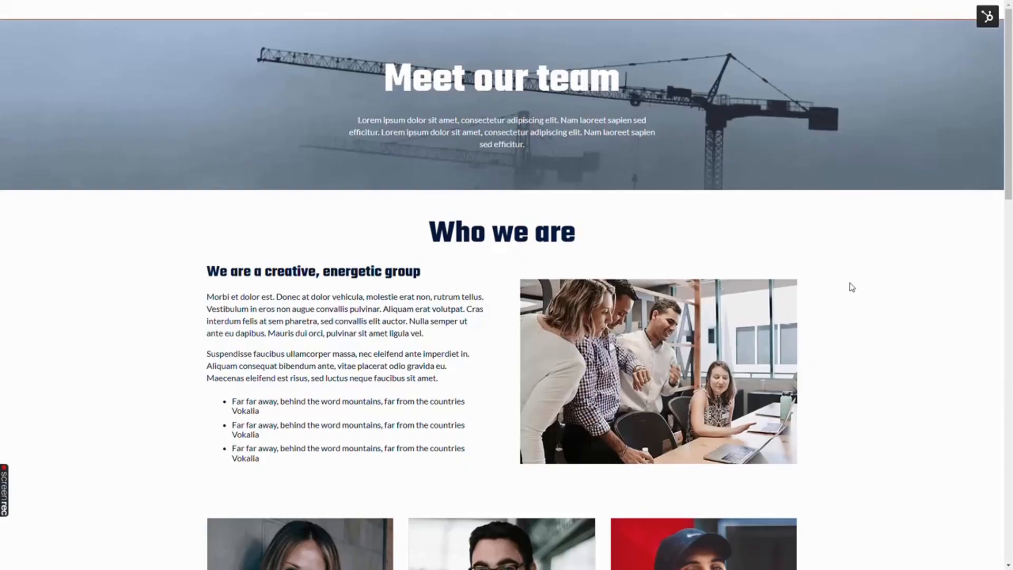